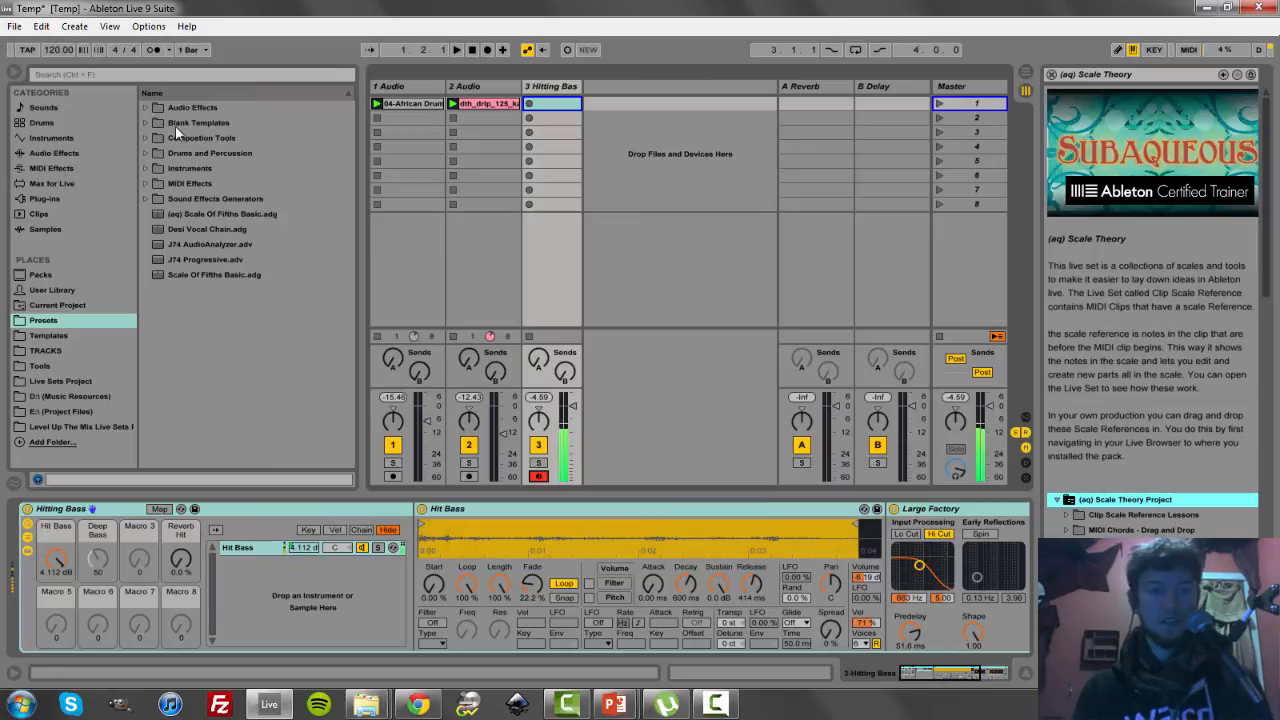
Load the Dorian Mode.adv scale effect from MIDI Effects > Scale onto Hitting Bass
click(52, 168)
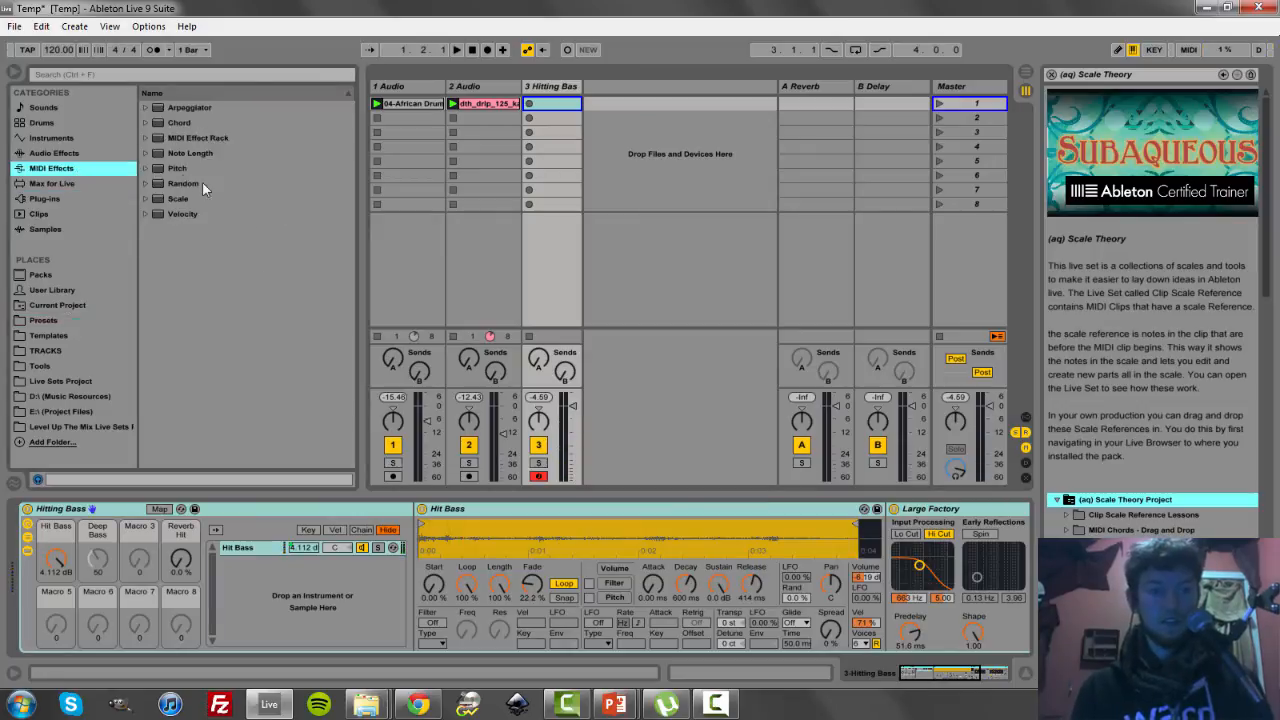
click(178, 198)
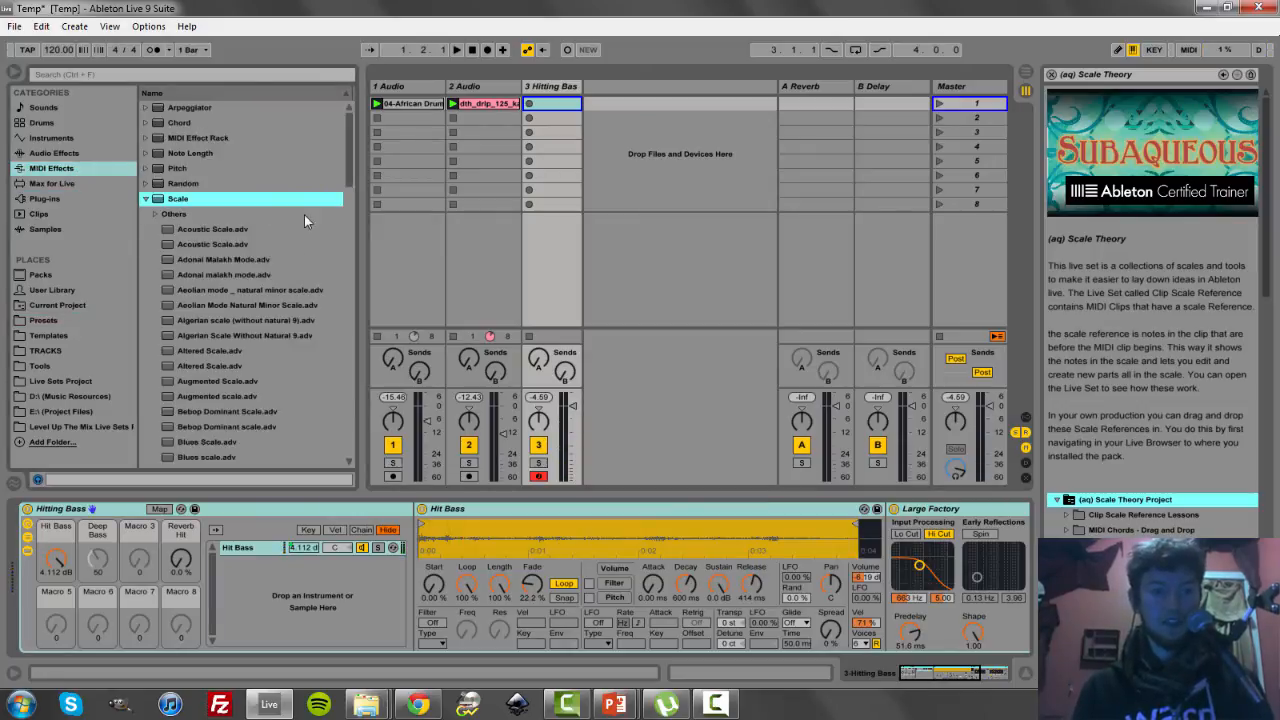
scroll(down, 3)
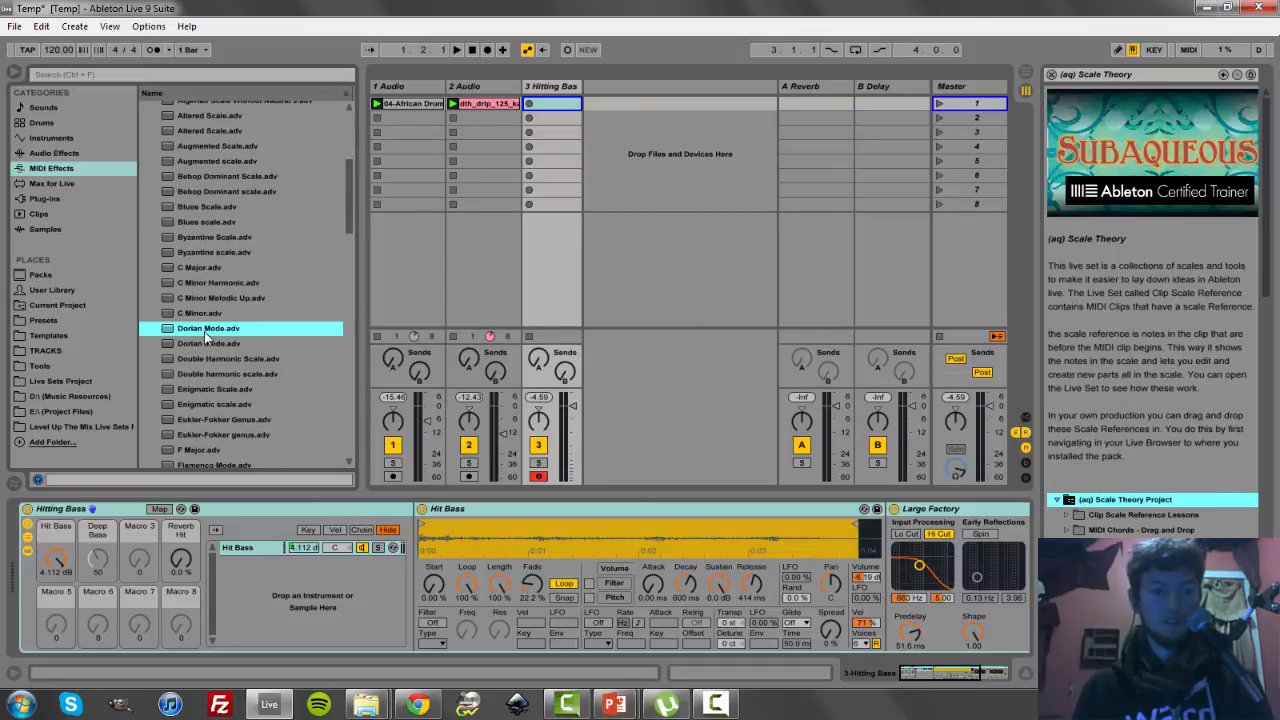
double_click(209, 328)
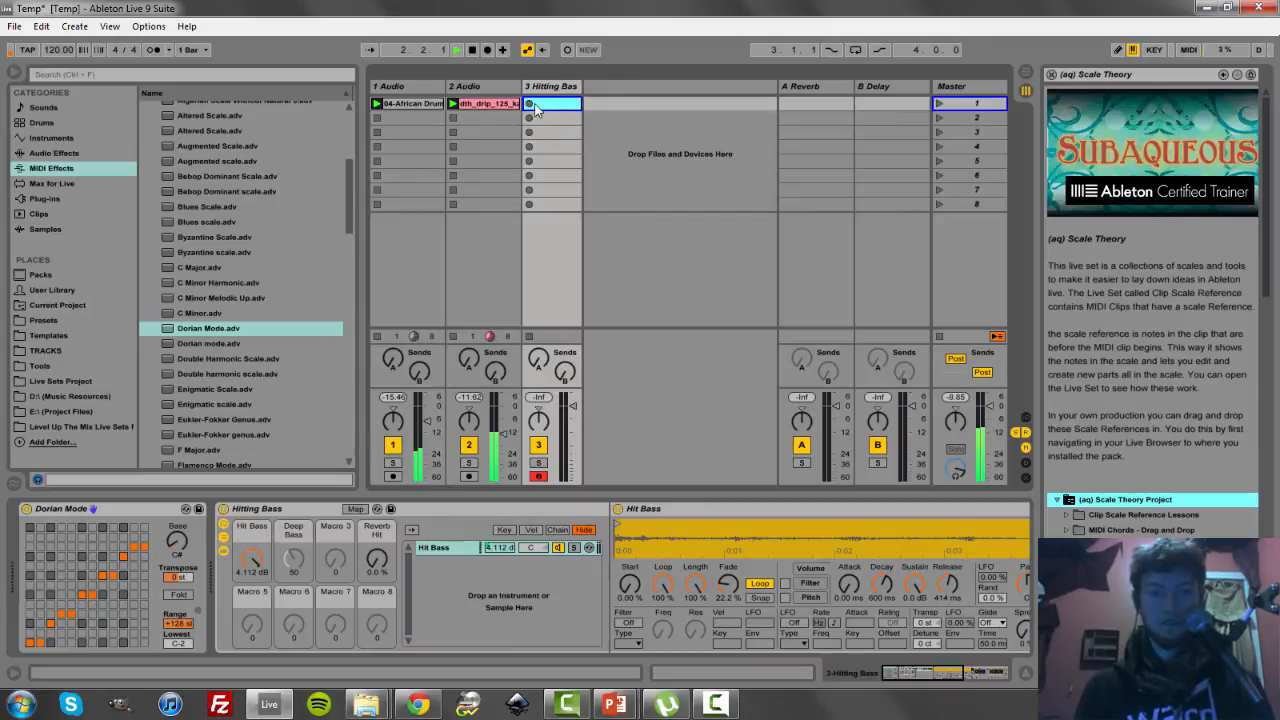
Record a played bass clip on Hitting Bass through the Dorian Mode effect
click(553, 103)
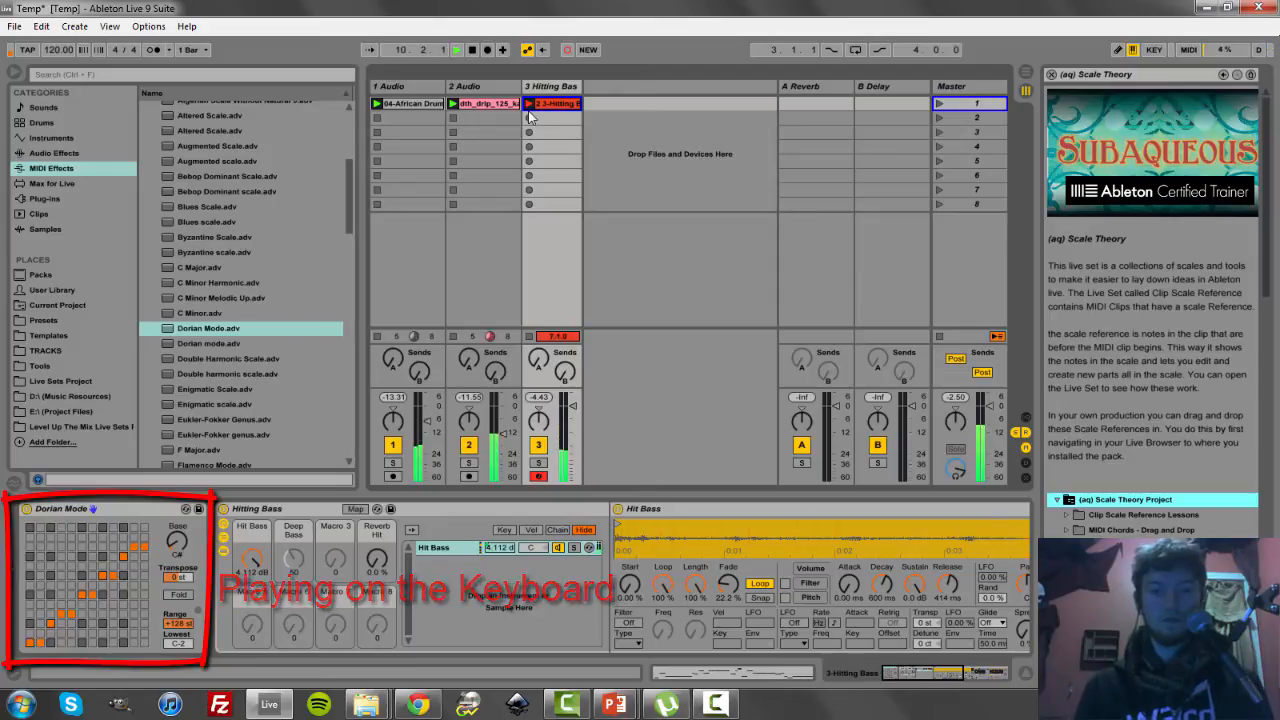
click(552, 103)
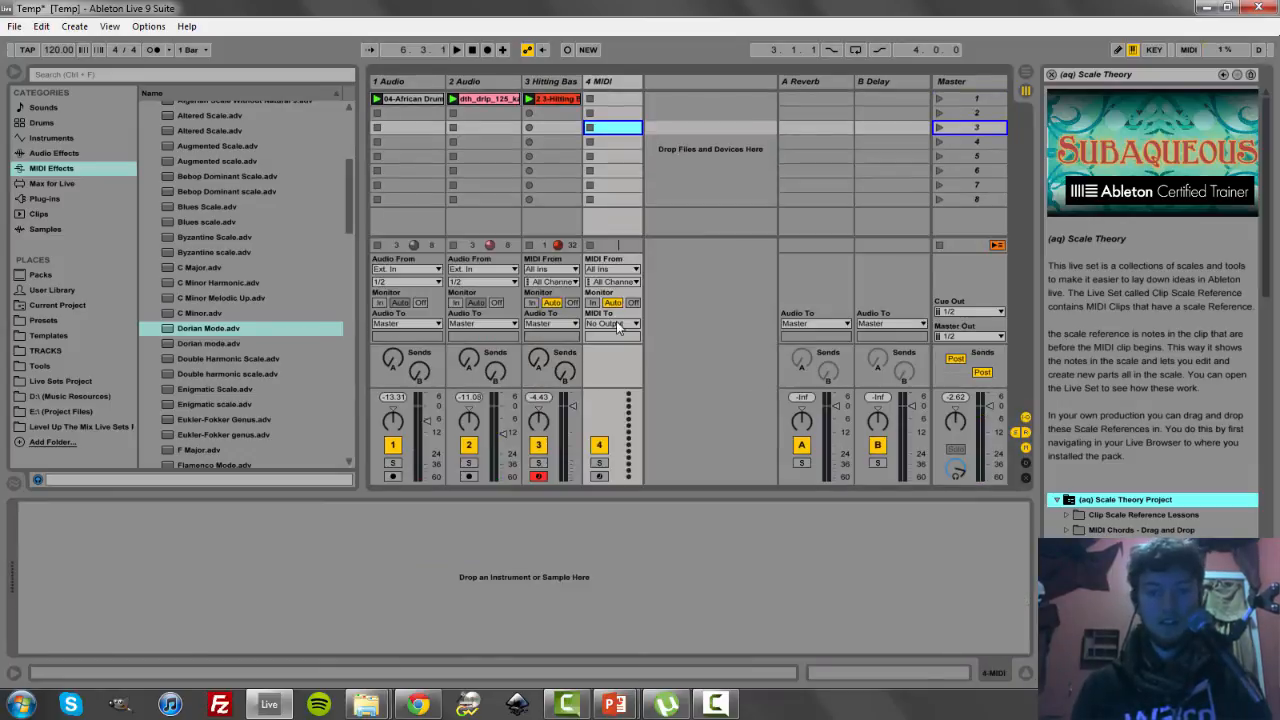
Set track 4's MIDI From to 3-Hitting Bass (Post FX) and record a clip
click(610, 269)
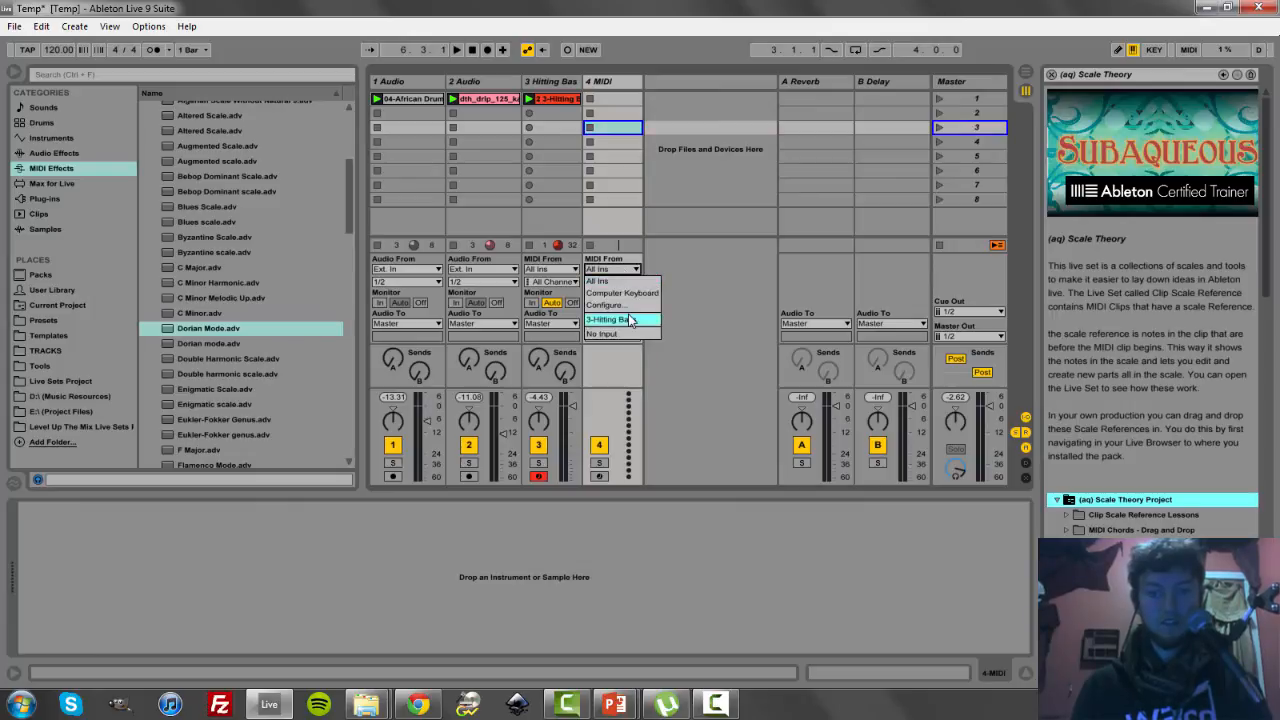
click(618, 319)
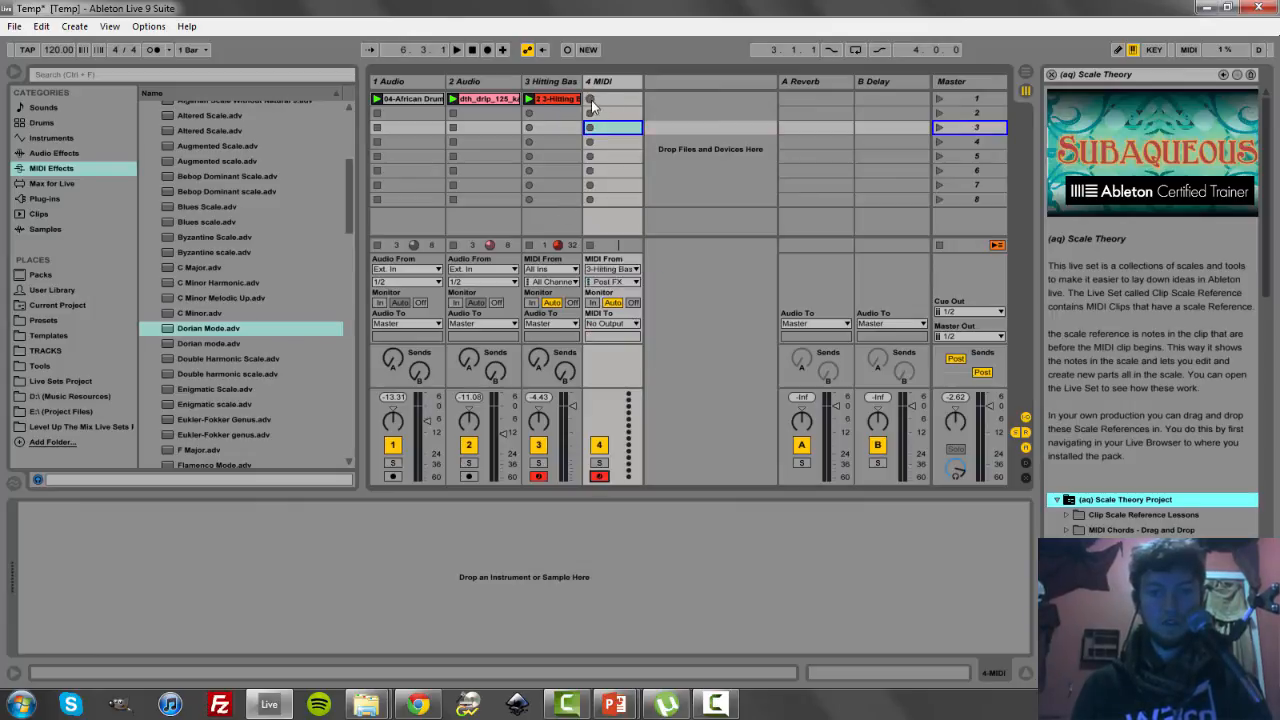
click(589, 98)
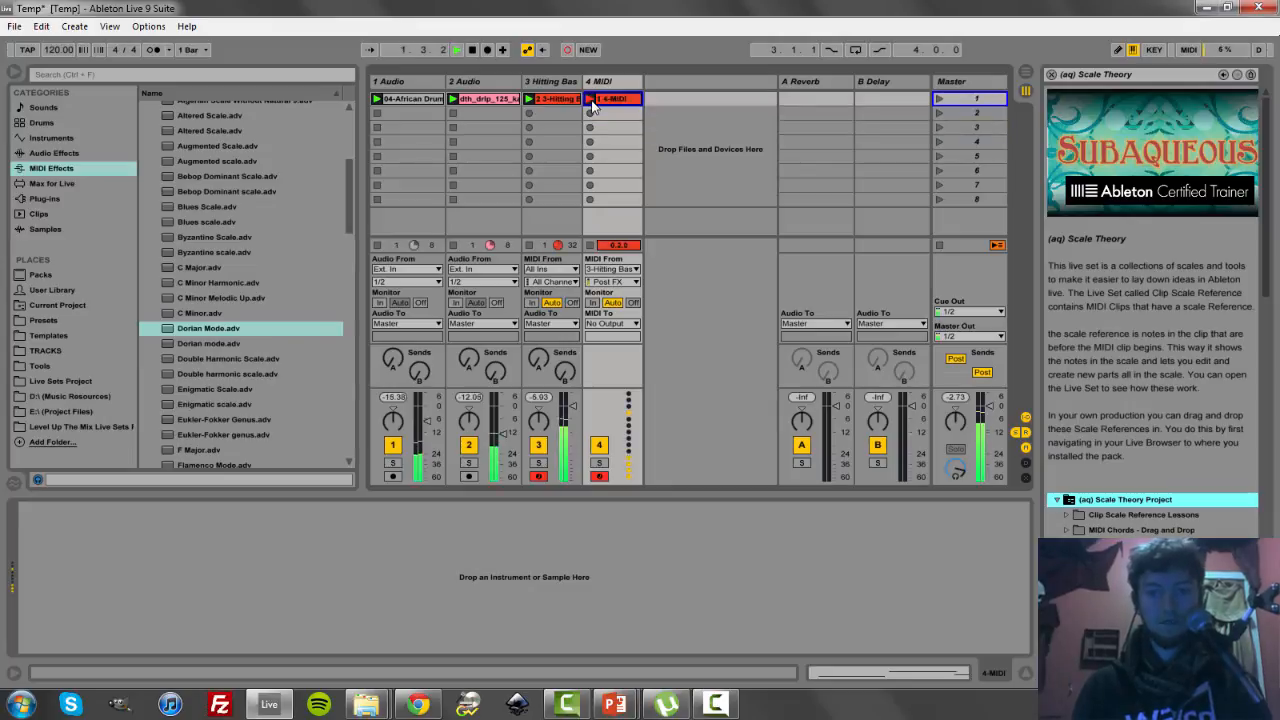
click(550, 81)
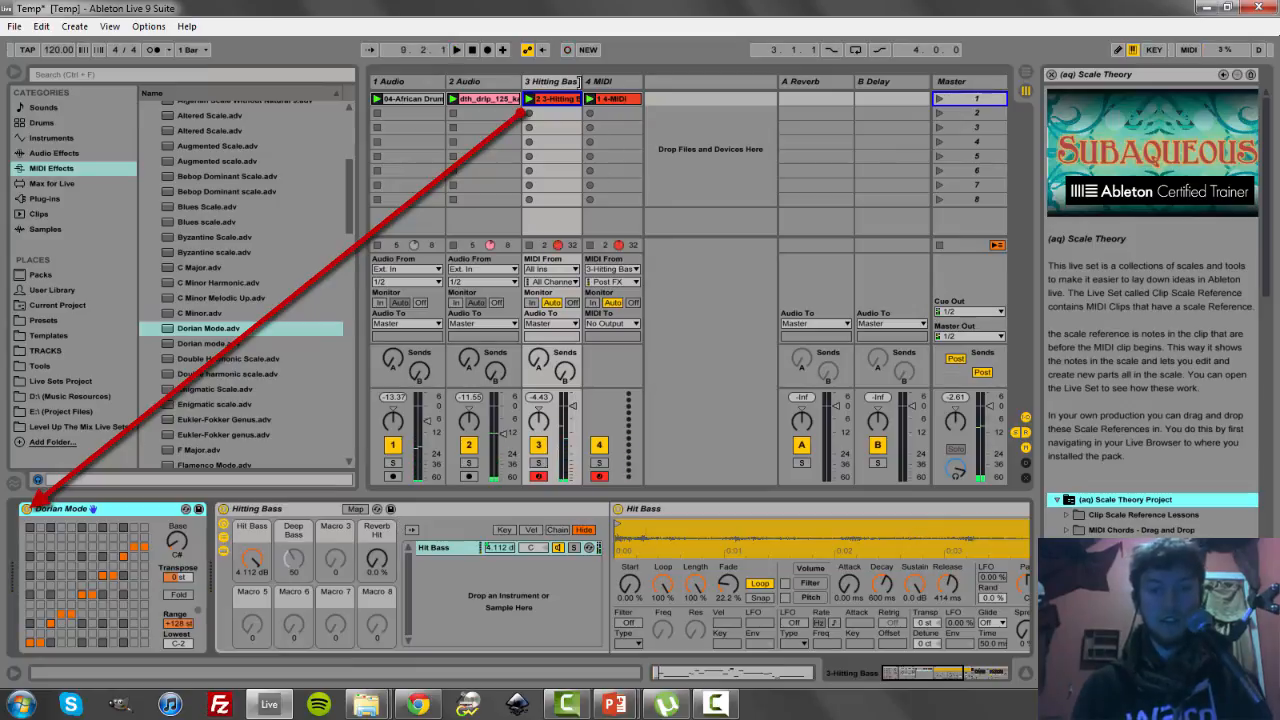
Compare the notes of the original Hitting Bass clip with the recorded MIDI clip
click(550, 81)
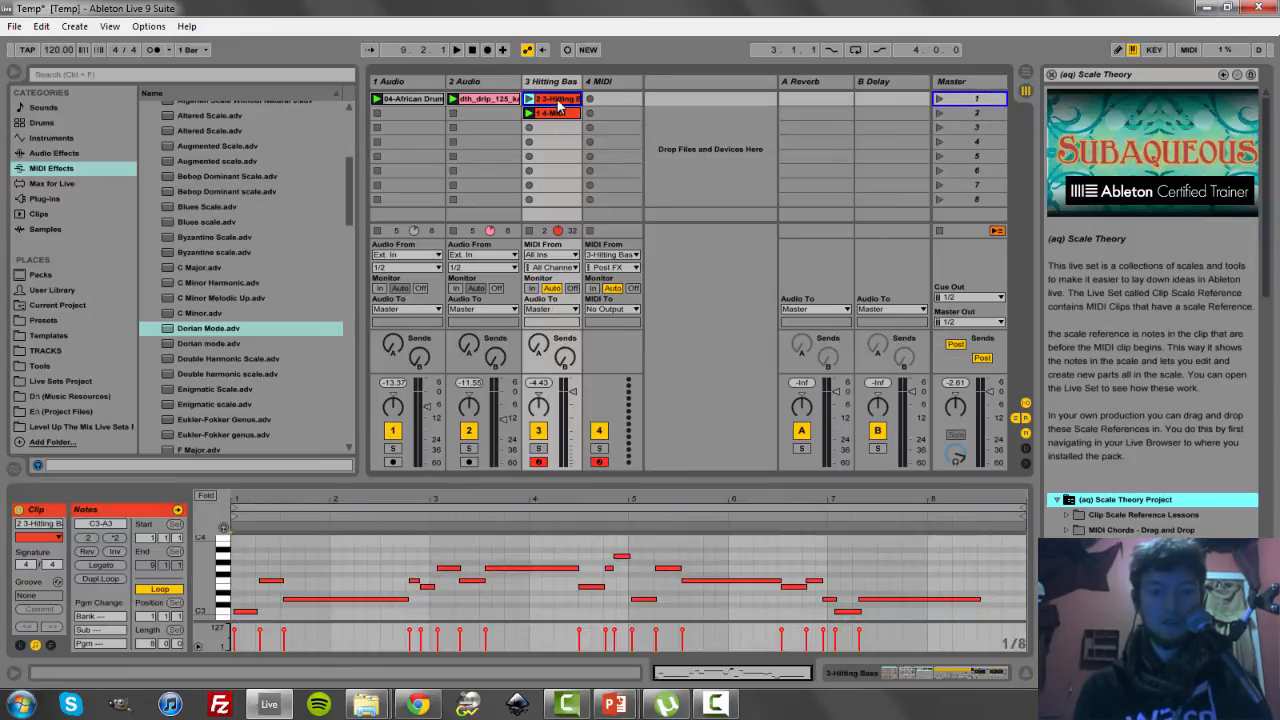
click(552, 113)
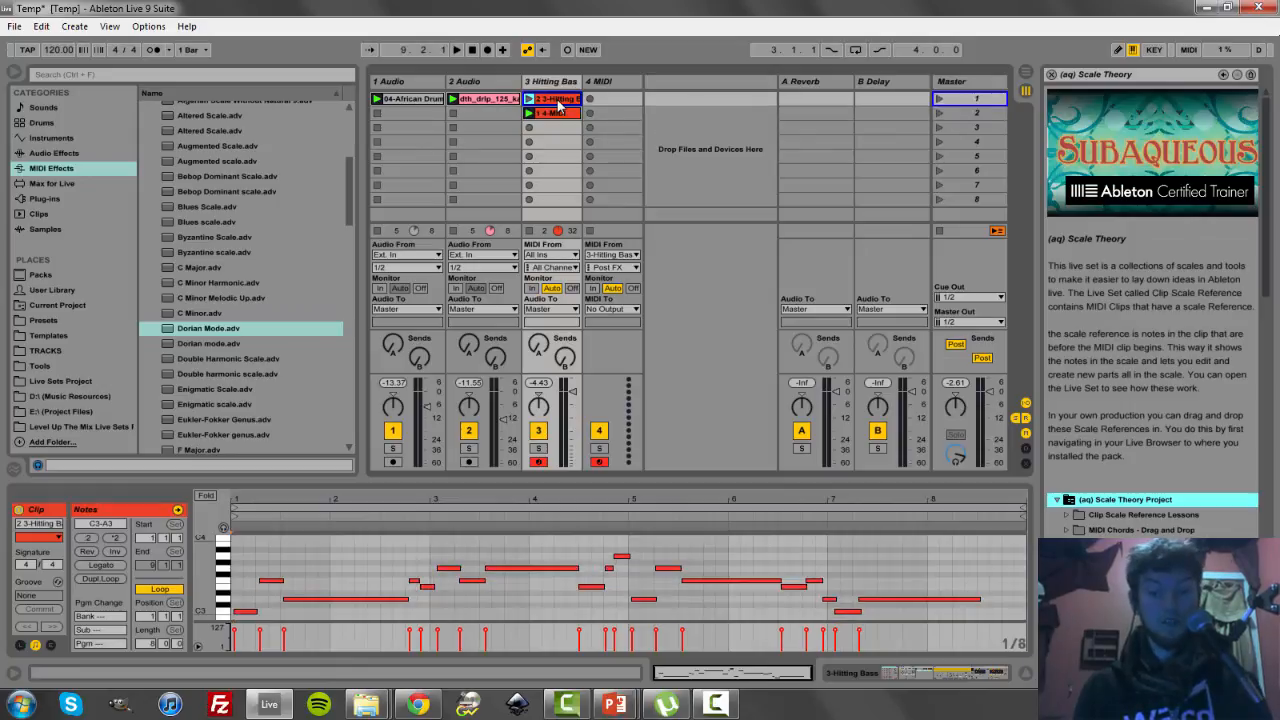
click(552, 112)
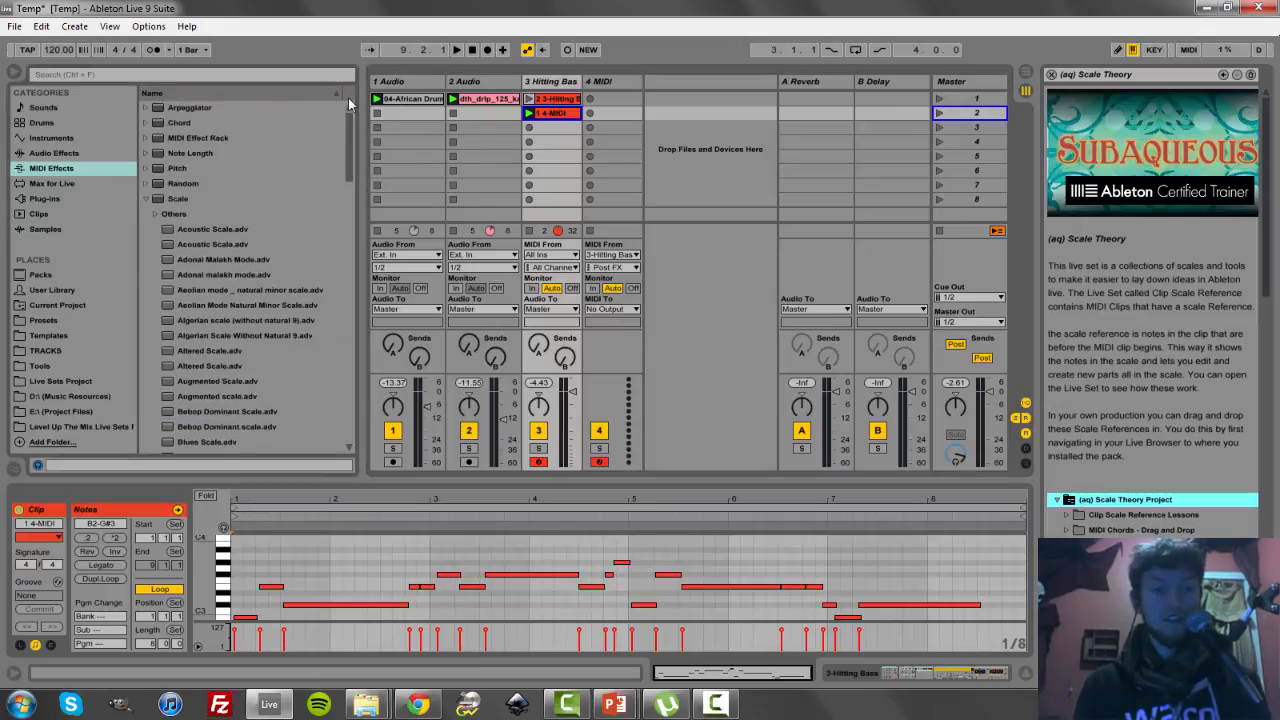
Browse the Templates and Presets collections toward the Scale Theory Project pack
click(48, 335)
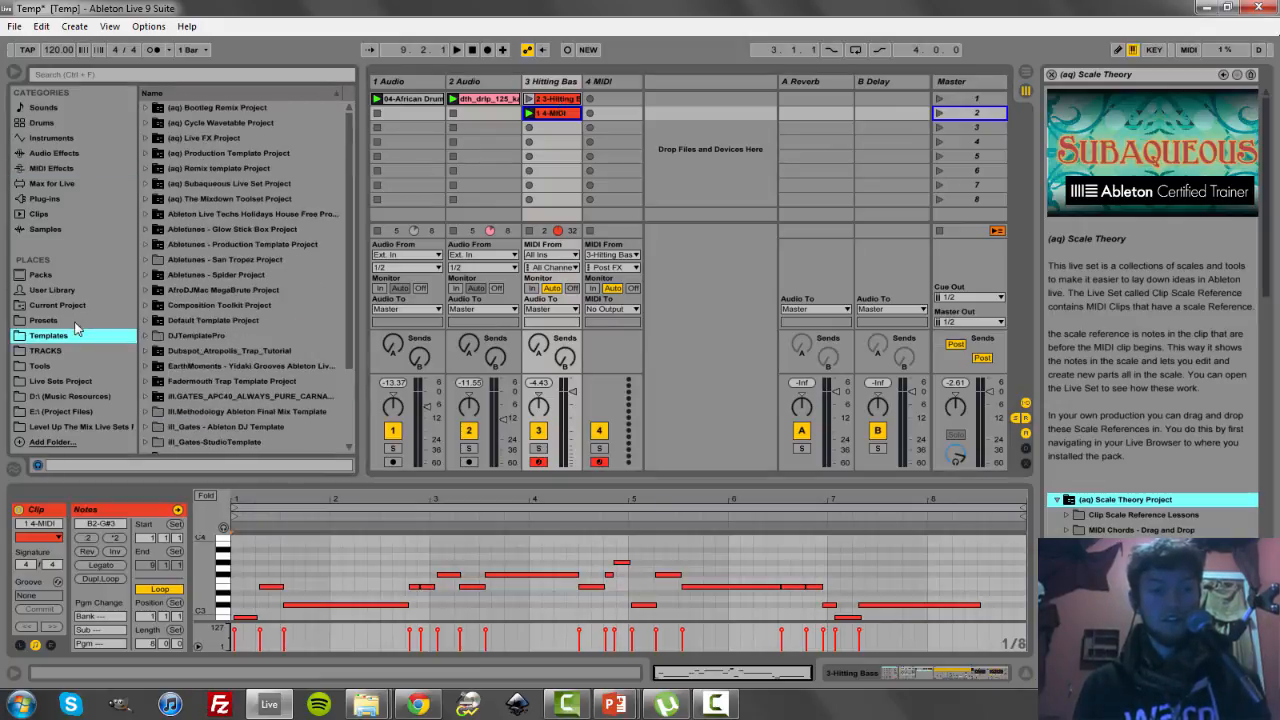
click(43, 320)
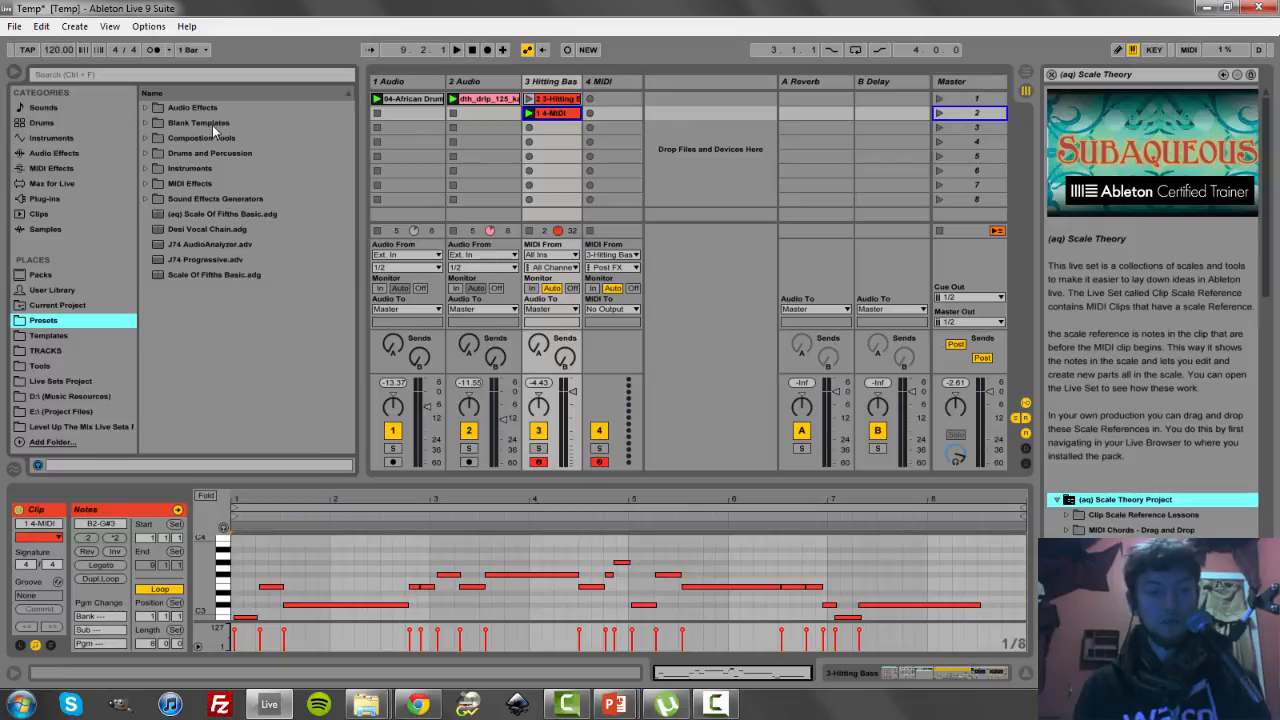
mouse_move(160, 182)
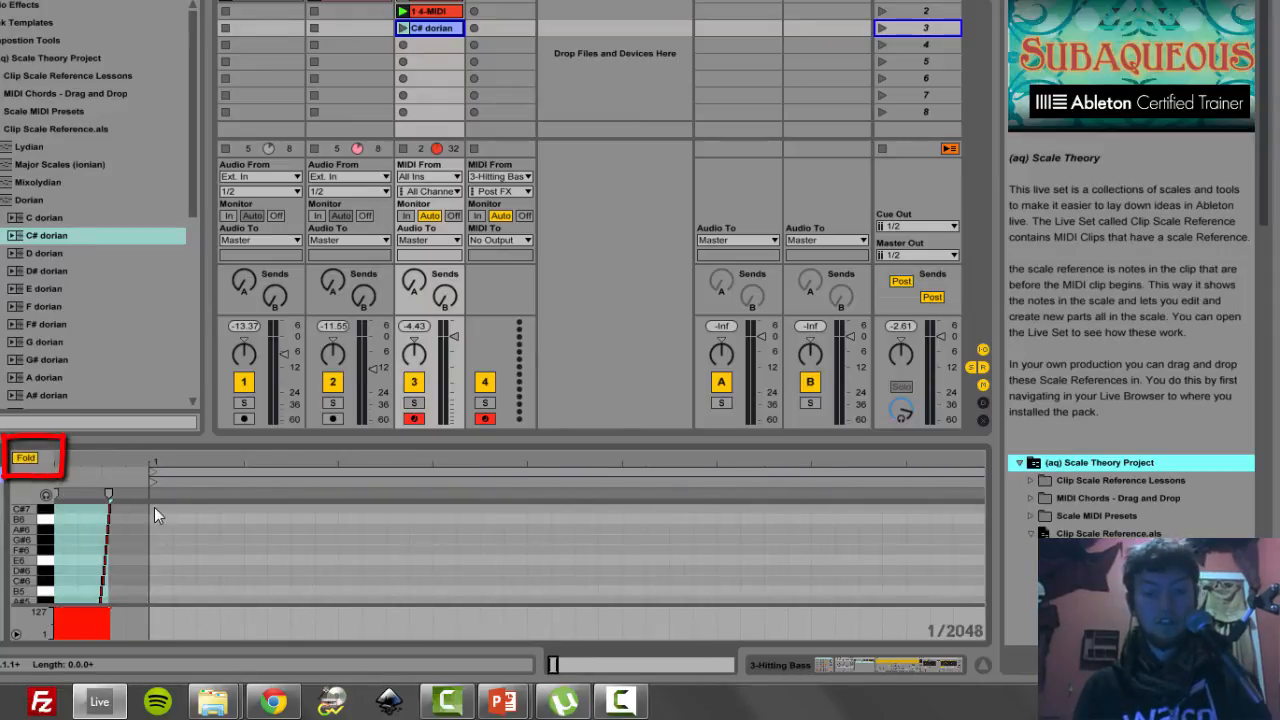
click(25, 458)
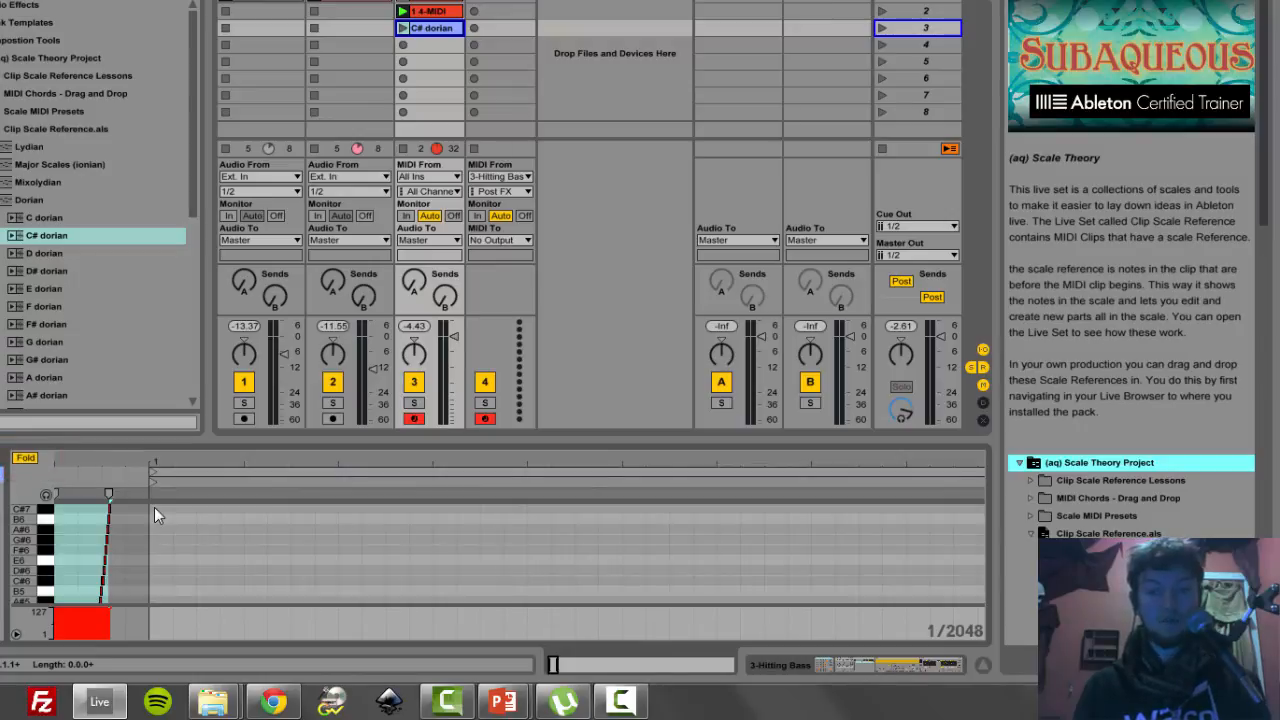
mouse_move(127, 517)
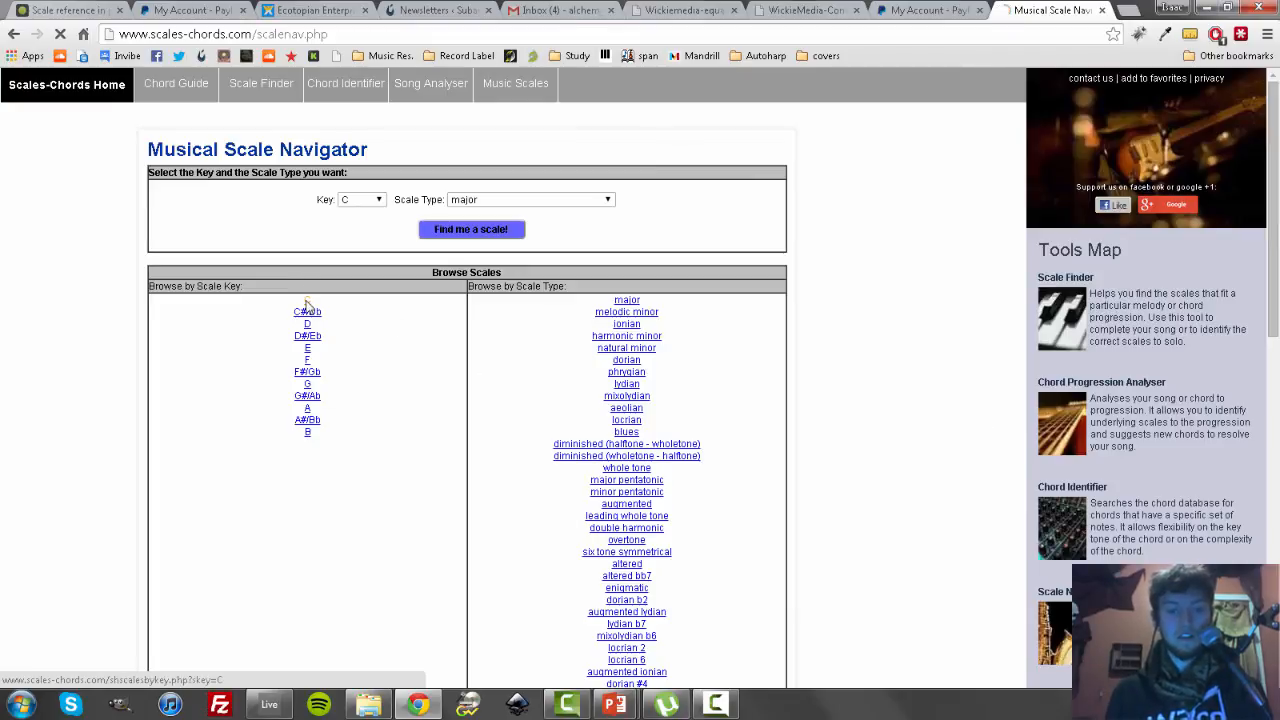
Choose key C on the Musical Scale Navigator and open the C egyptian scale
click(307, 300)
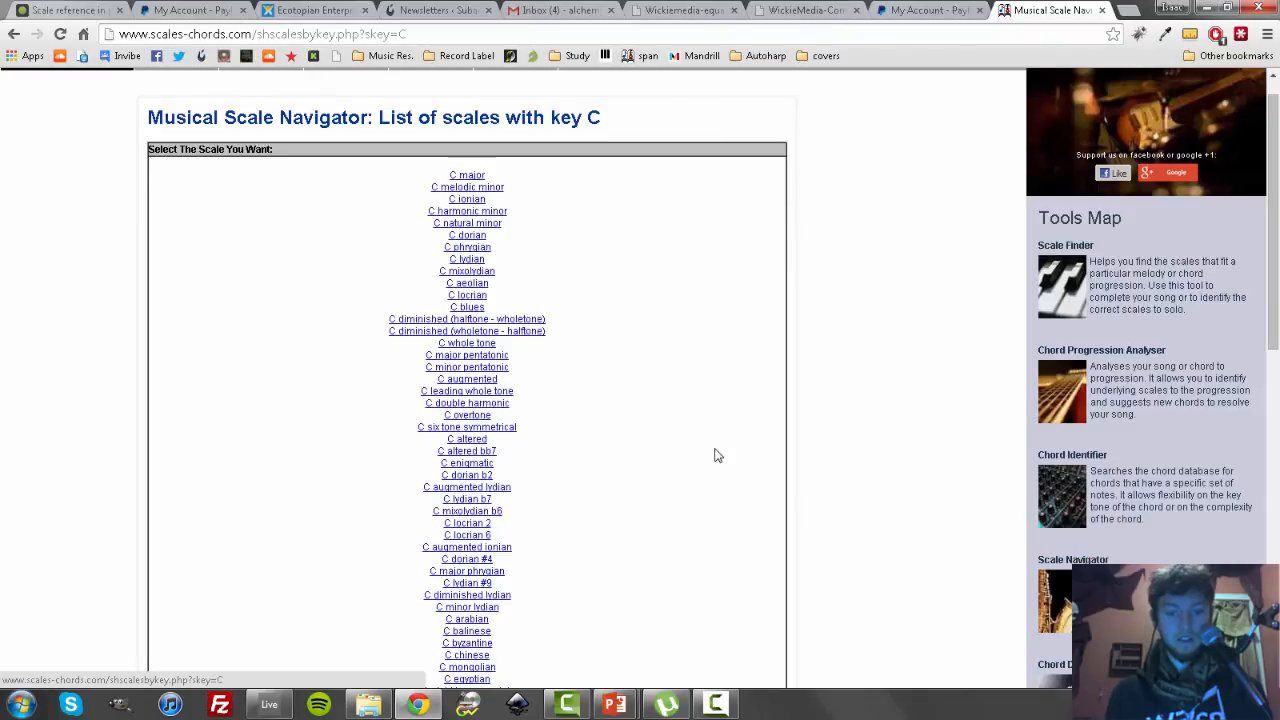
scroll(down, 3)
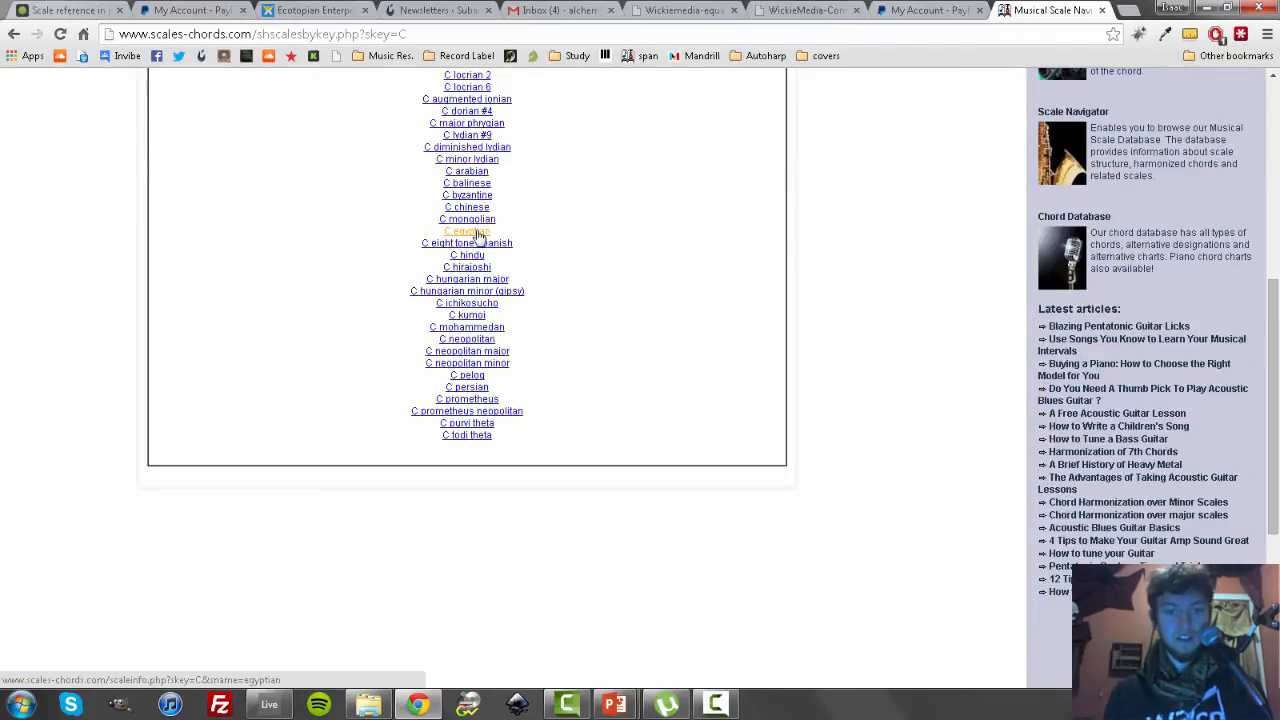
click(465, 231)
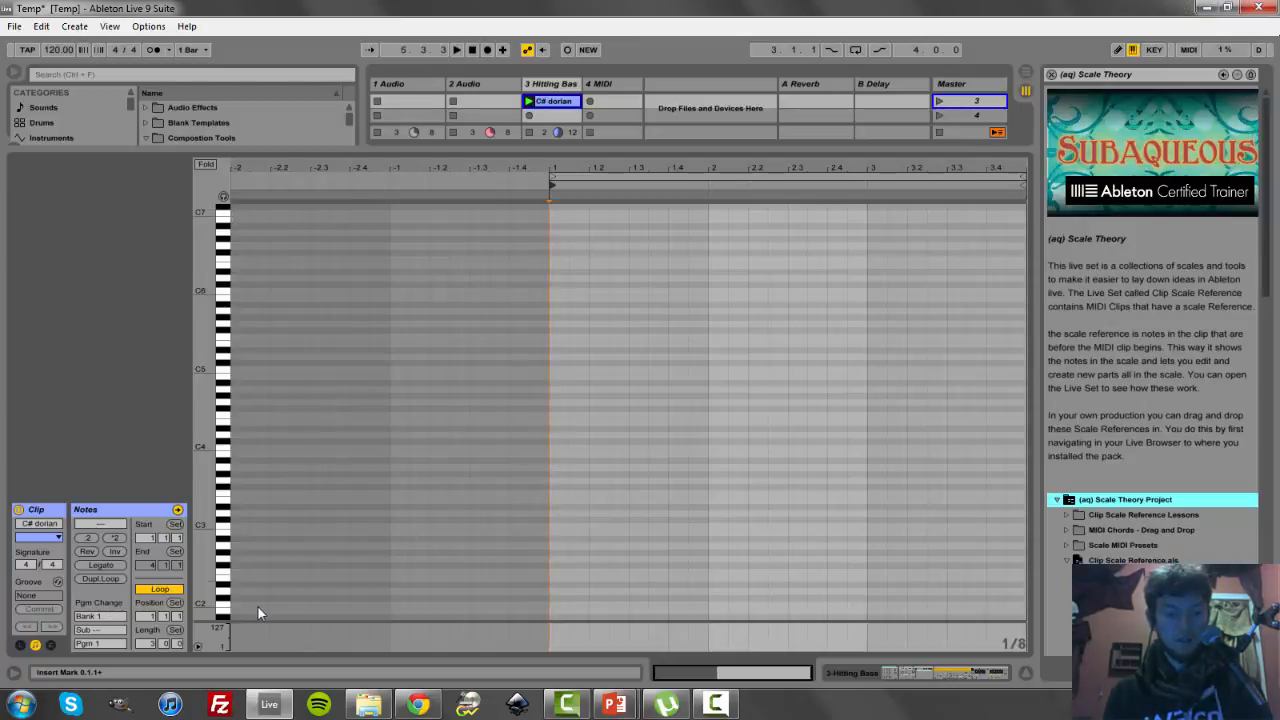
Draw C, D, F, G and A# notes before bar 1 in Draw Mode
click(240, 605)
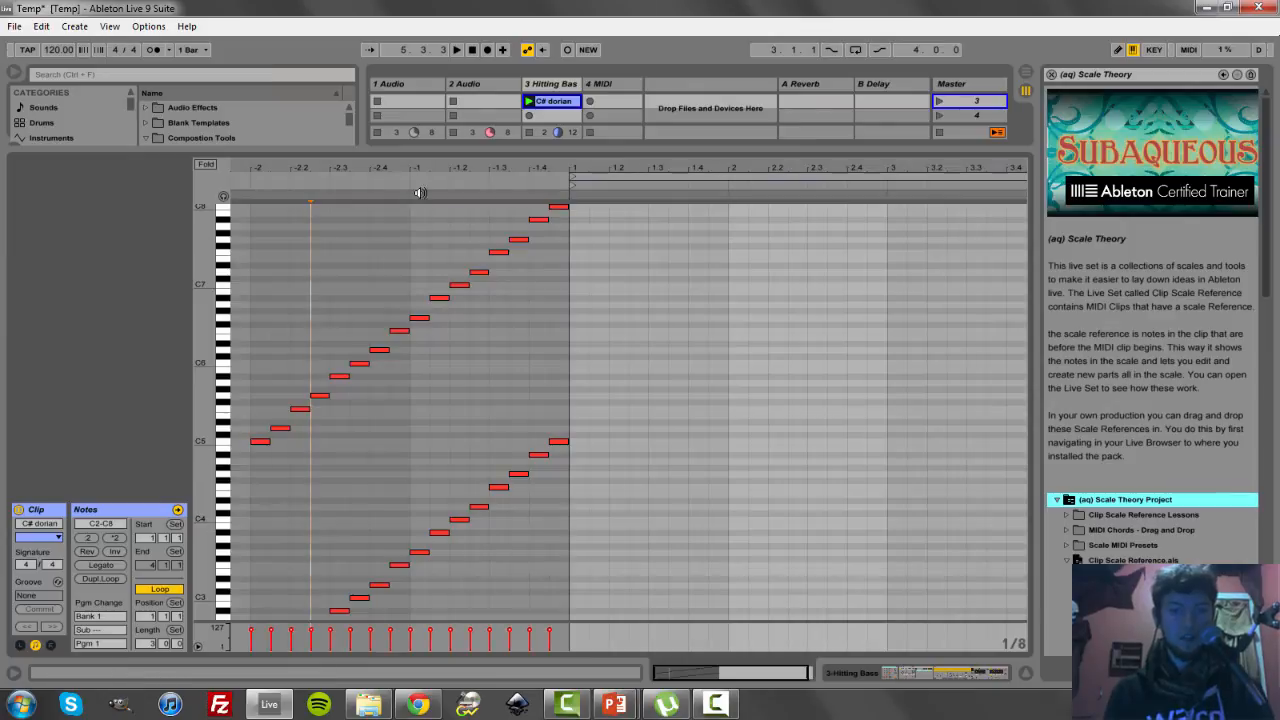
Enable Fold, place the insert marker at bar 1, and zoom onto the clip
click(205, 164)
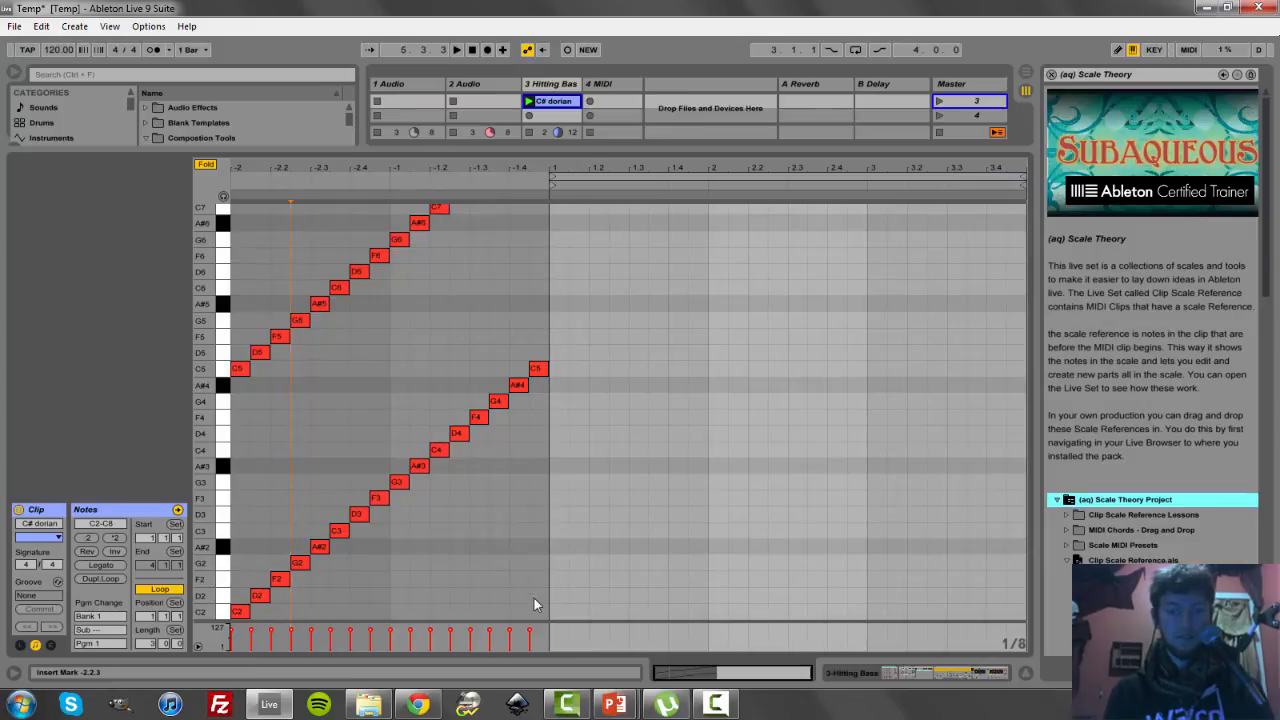
click(557, 207)
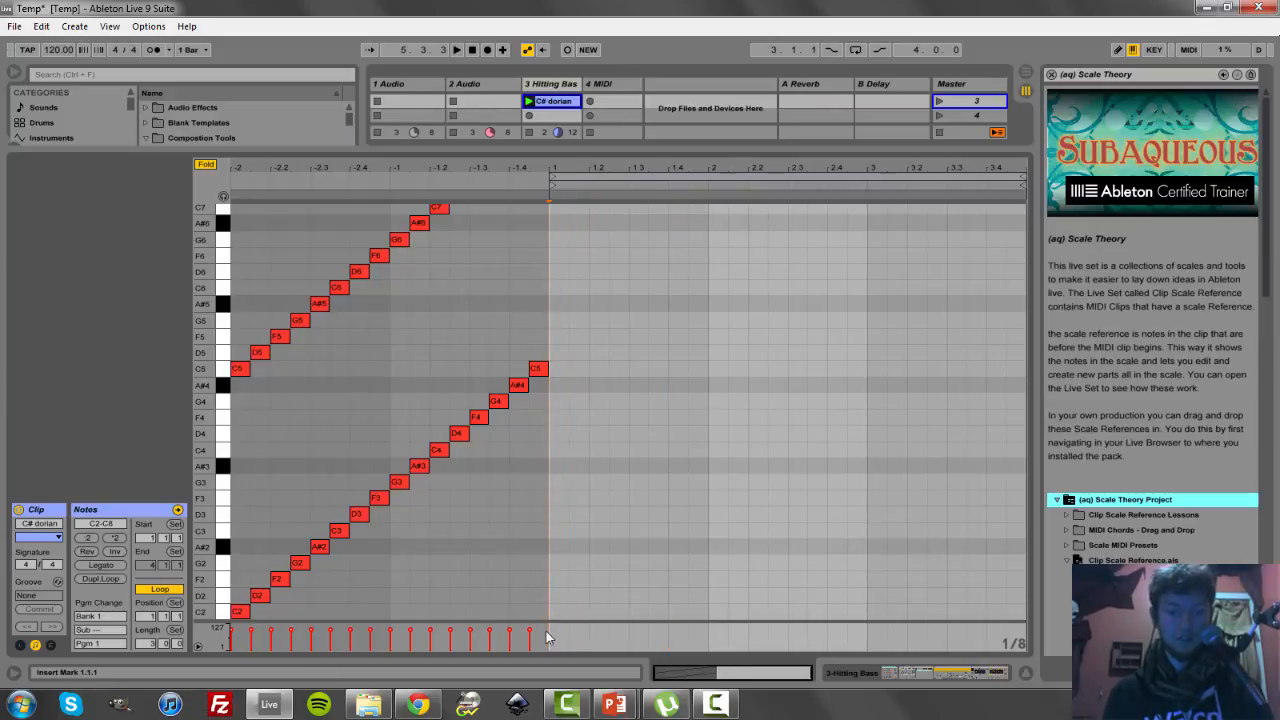
key(ctrl+a)
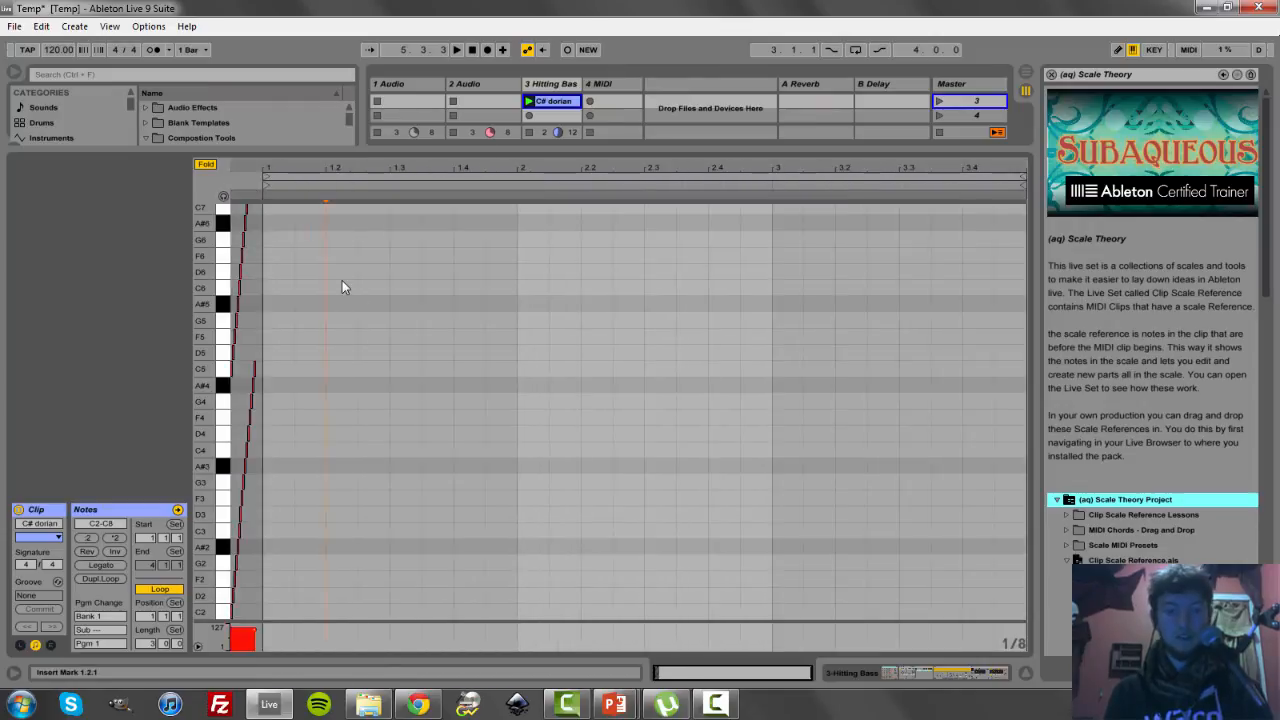
Draw an A#6 note at the start of bar 1 and another in-scale note later
click(278, 222)
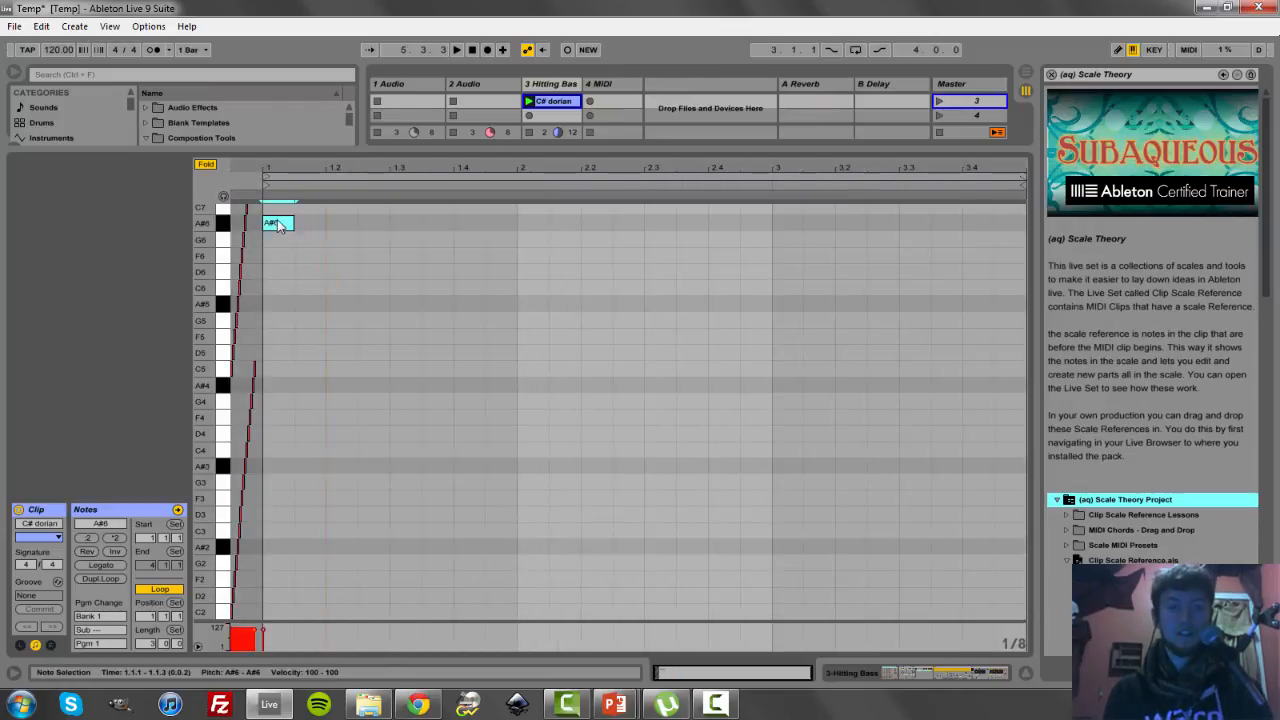
click(500, 368)
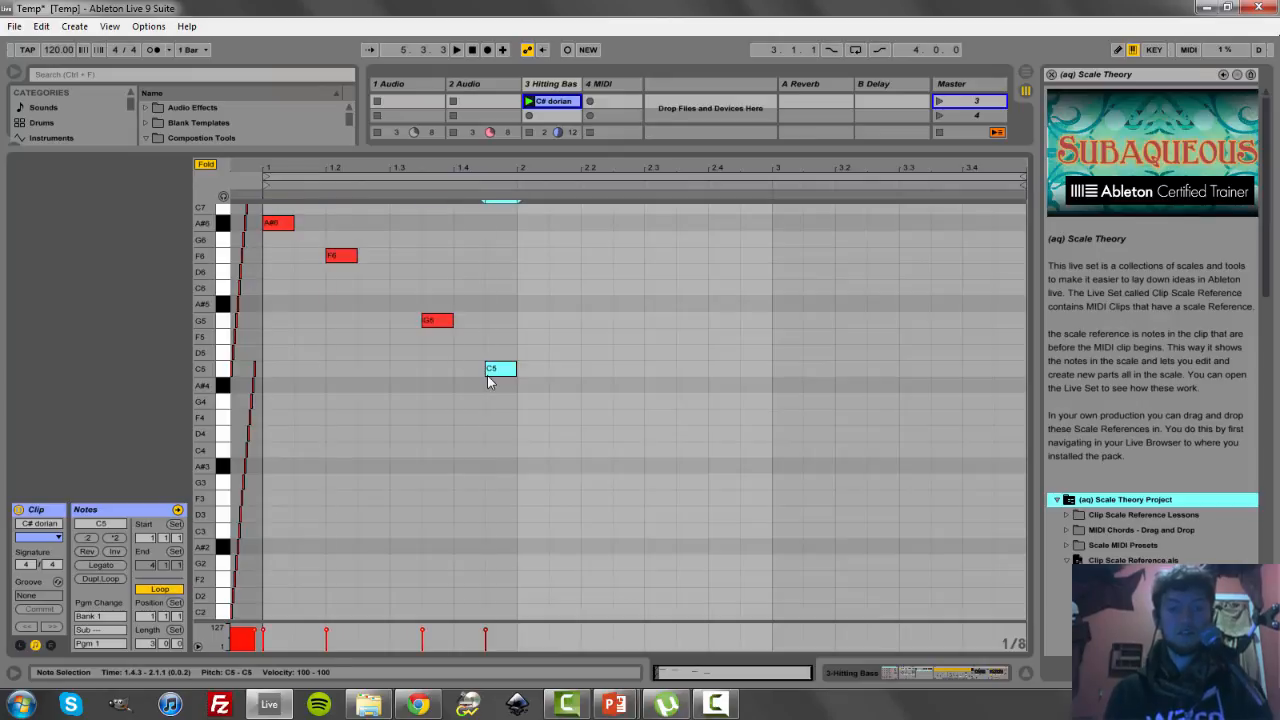